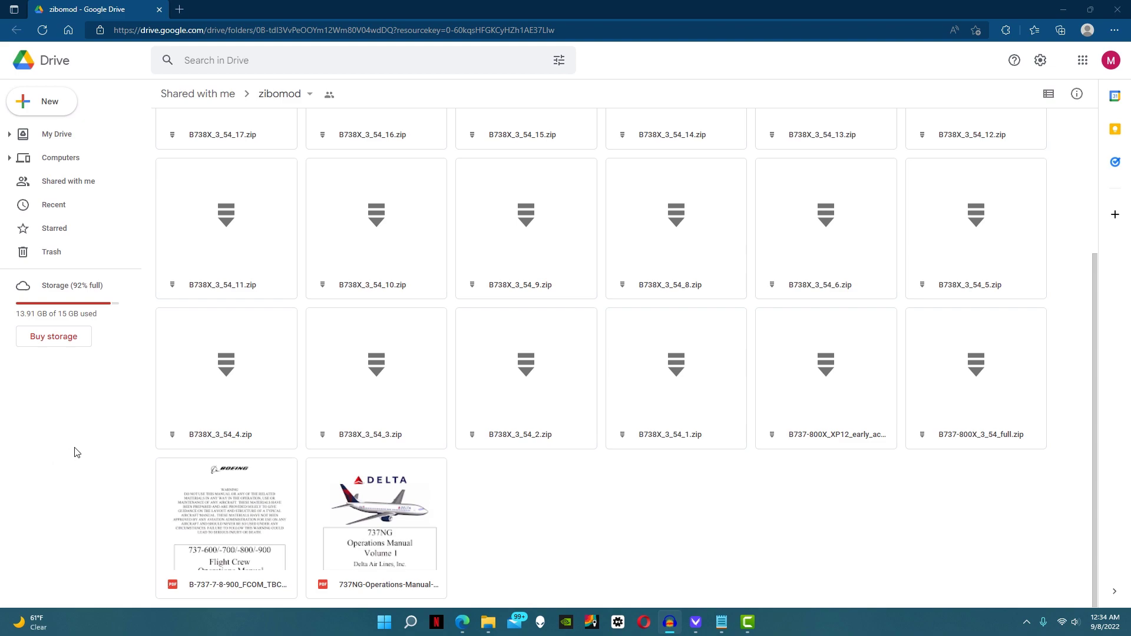
mouse_move(82, 454)
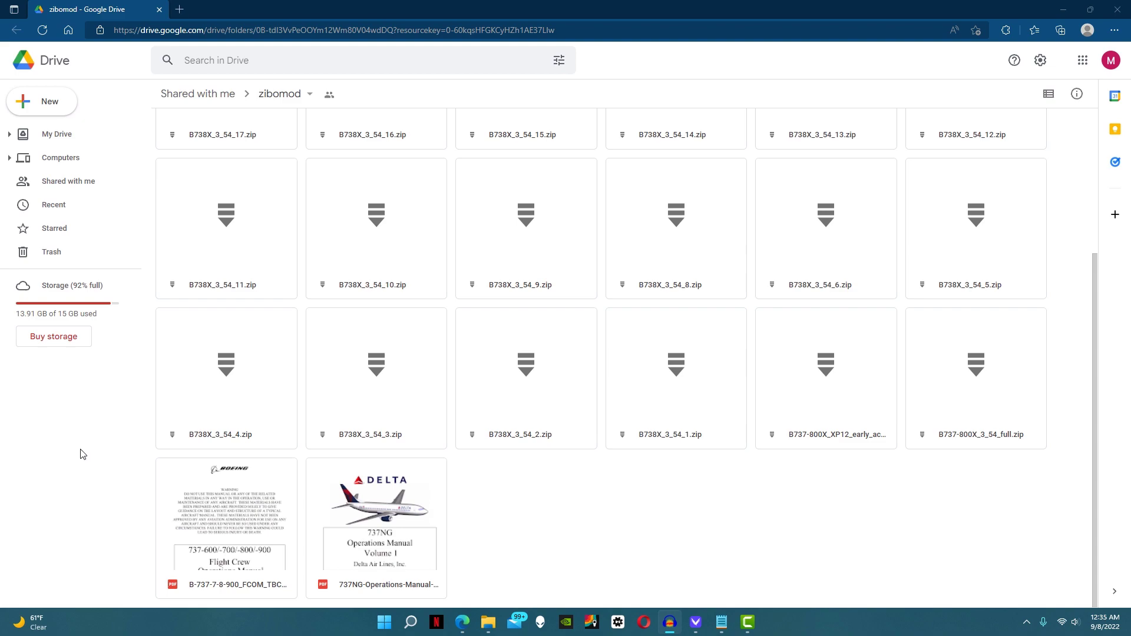
mouse_move(241, 457)
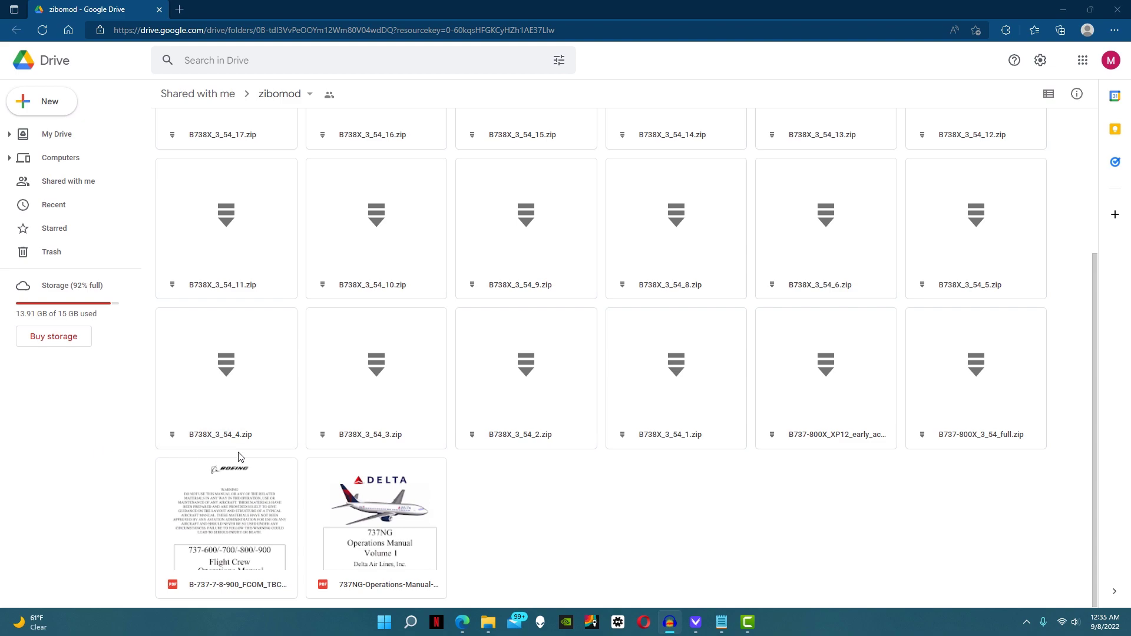
Download B737-800X_XP12_early_access.zip, choosing Download Anyway at the virus-scan warning.
left_click(825, 433)
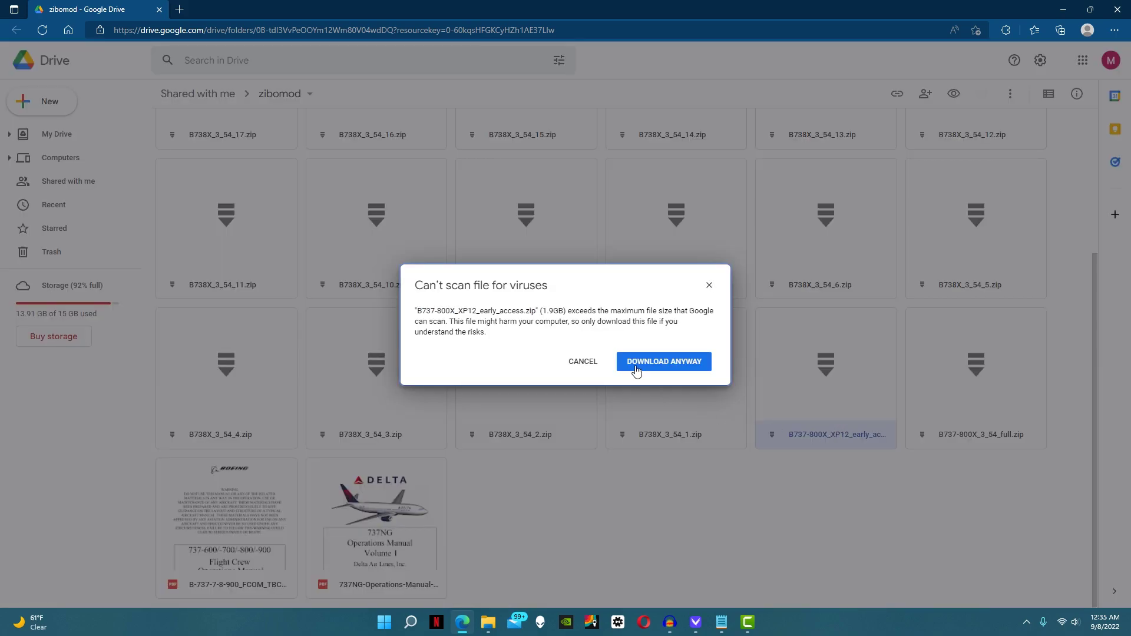
left_click(661, 362)
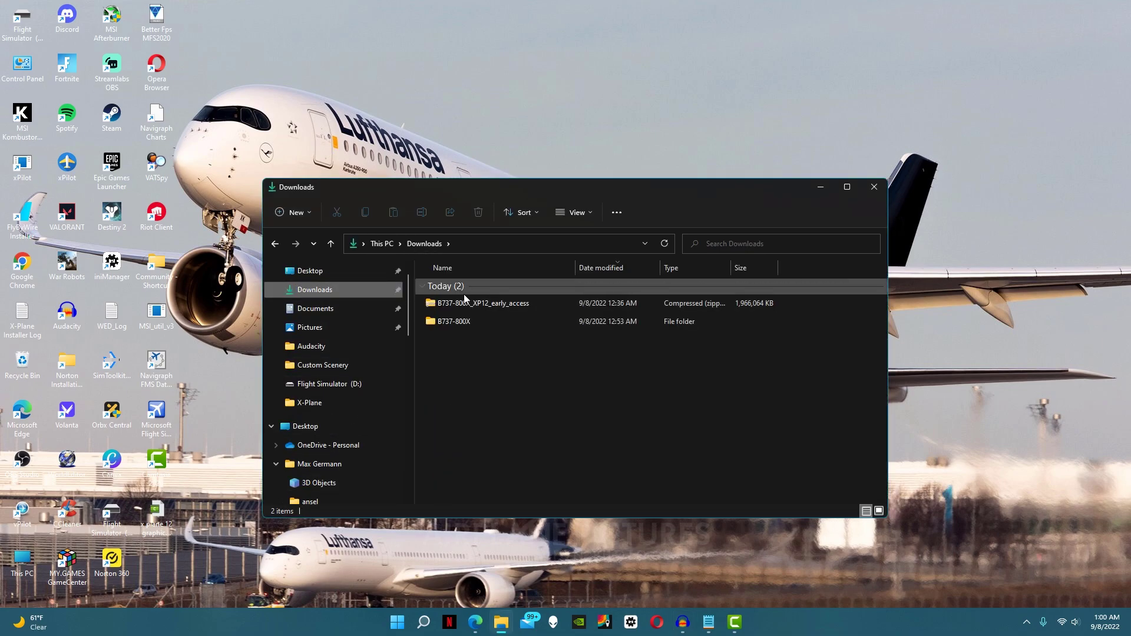
View the contents of the downloaded zip, revealing the single B737-800X folder inside.
double_click(482, 303)
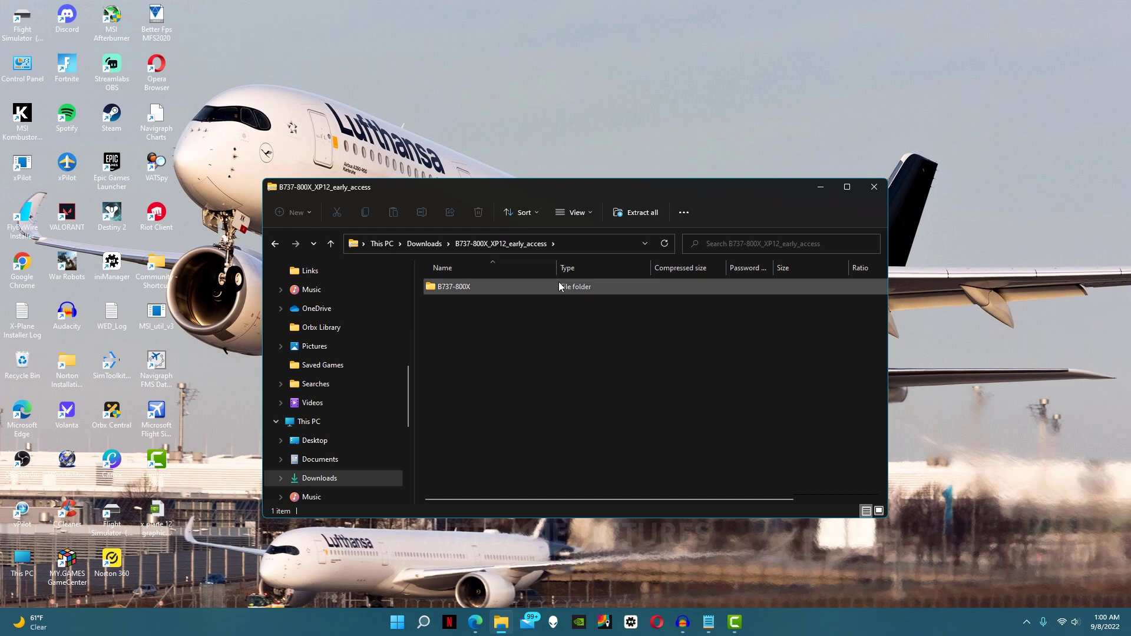
mouse_move(584, 295)
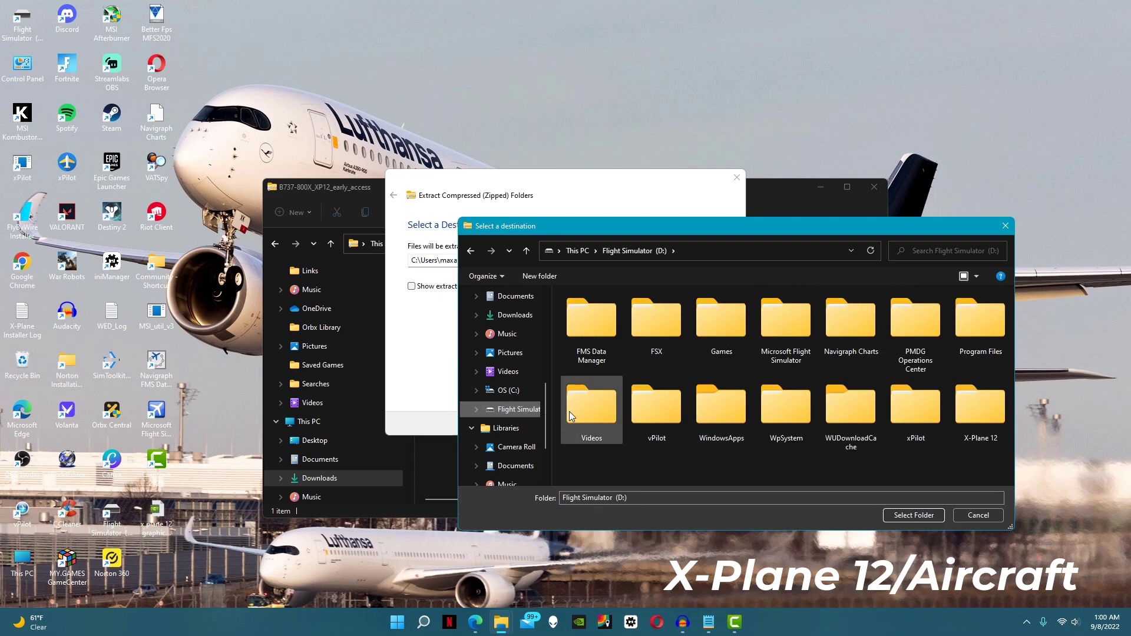
Extract the zip into D:\X-Plane 12\Aircraft as the destination folder.
double_click(979, 404)
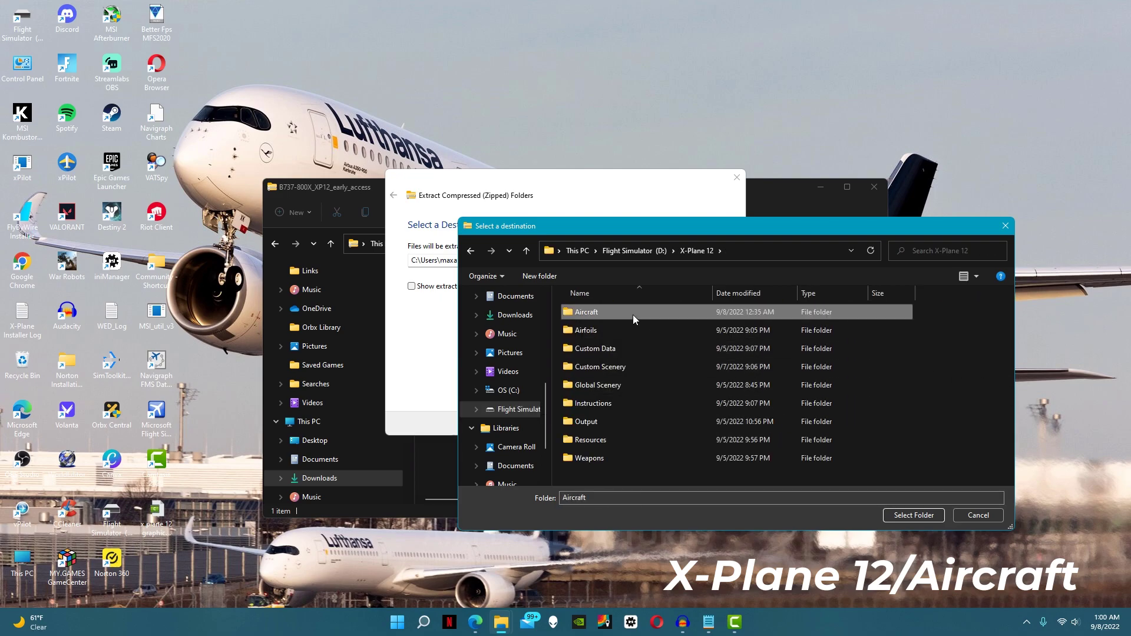
double_click(586, 311)
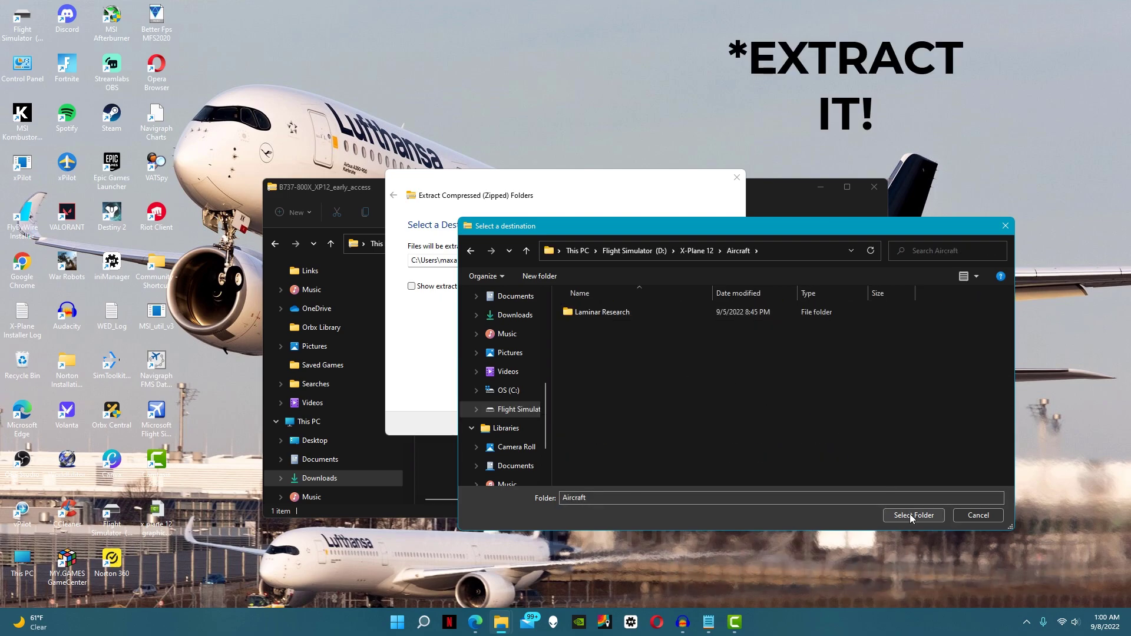
left_click(914, 515)
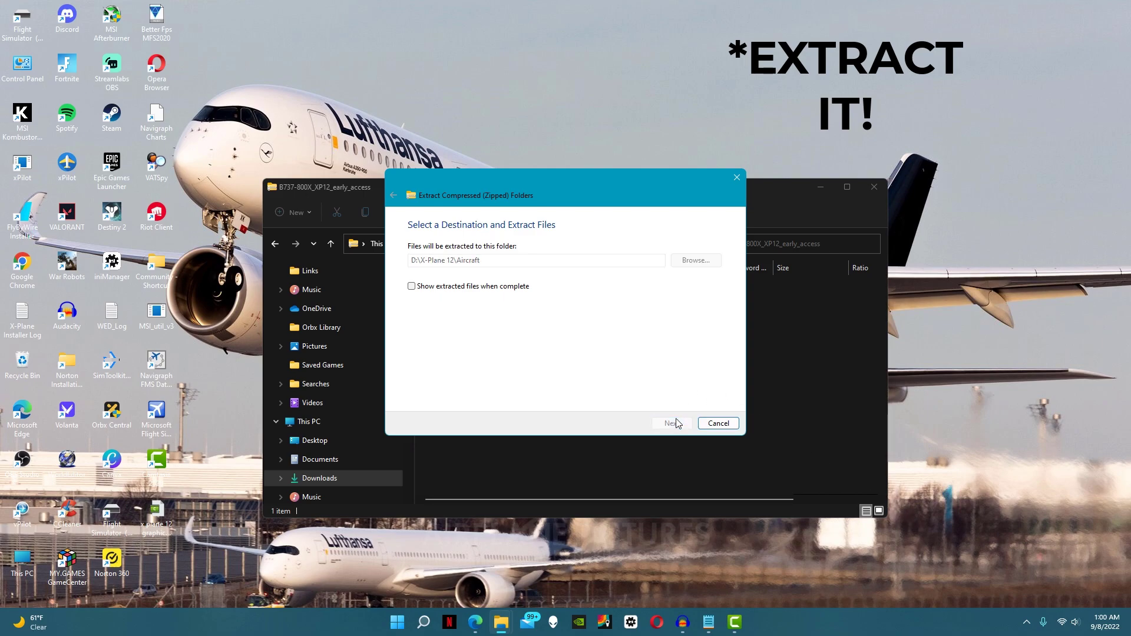
left_click(671, 423)
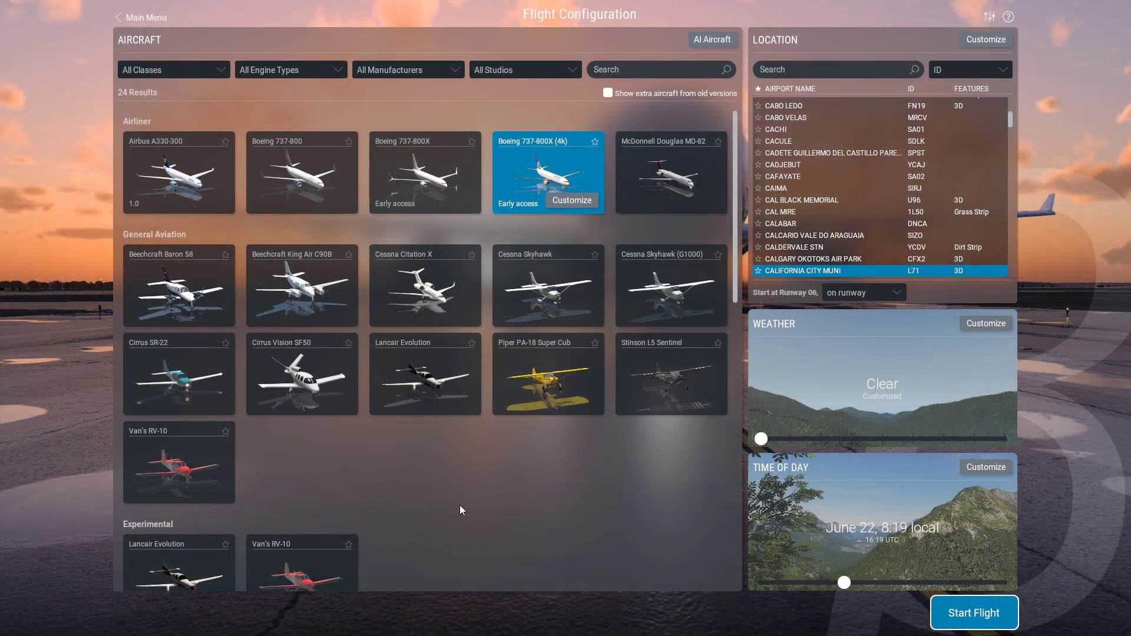
mouse_move(450, 172)
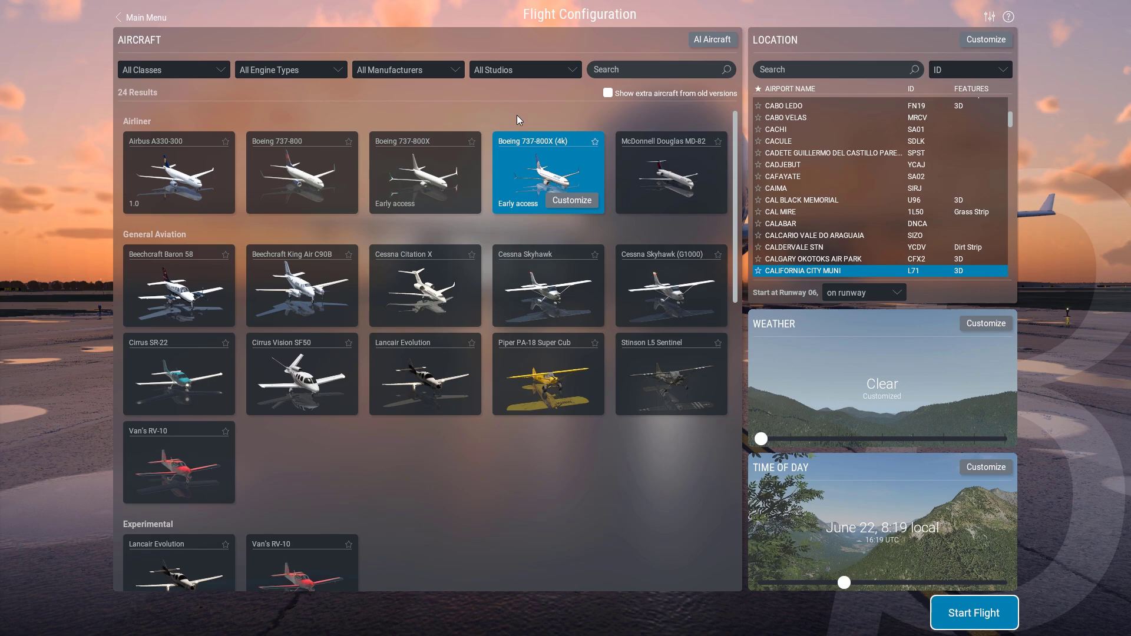
Start the flight from Flight Configuration with the Boeing 737-800X listed under Airliner.
left_click(973, 613)
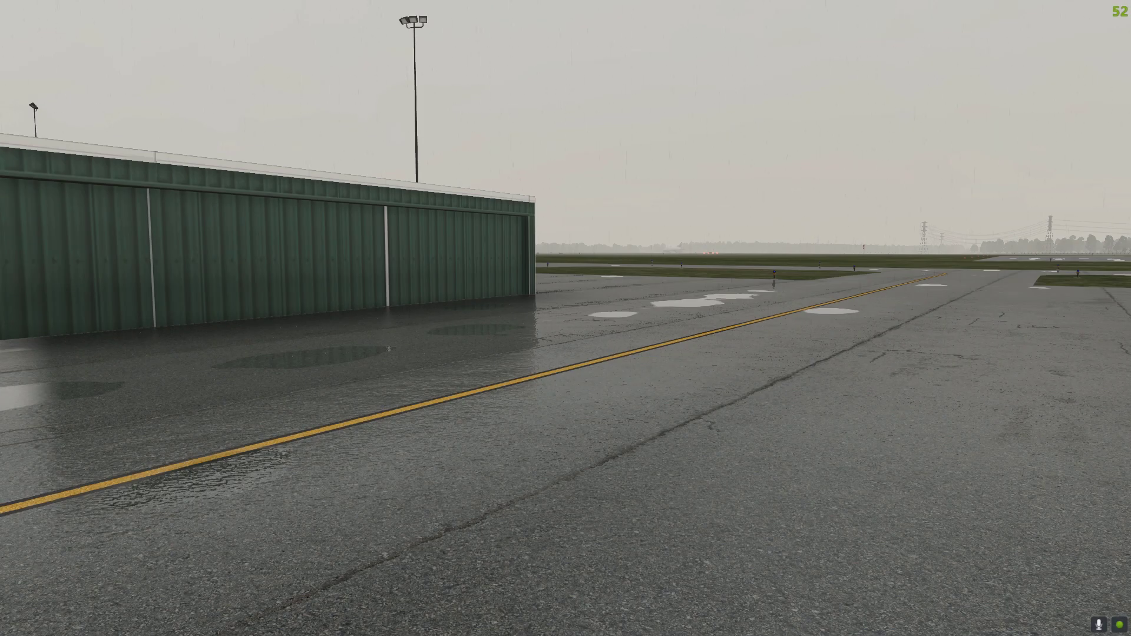